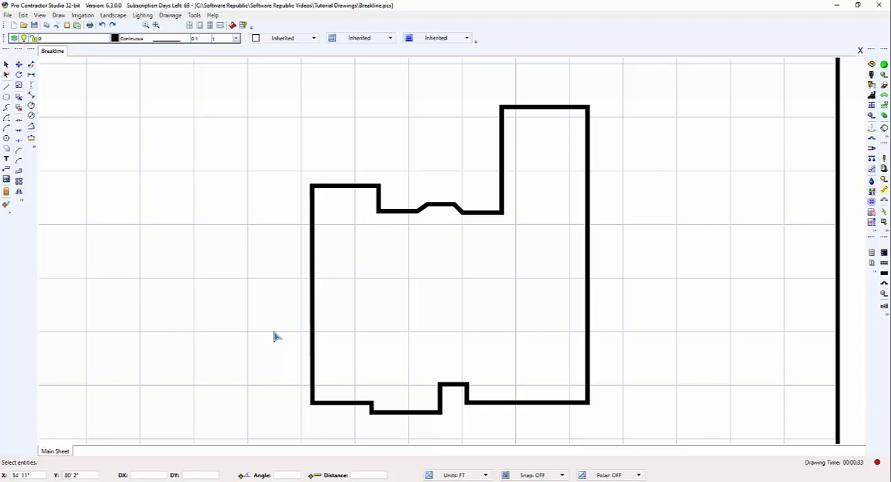
mouse_move(451, 213)
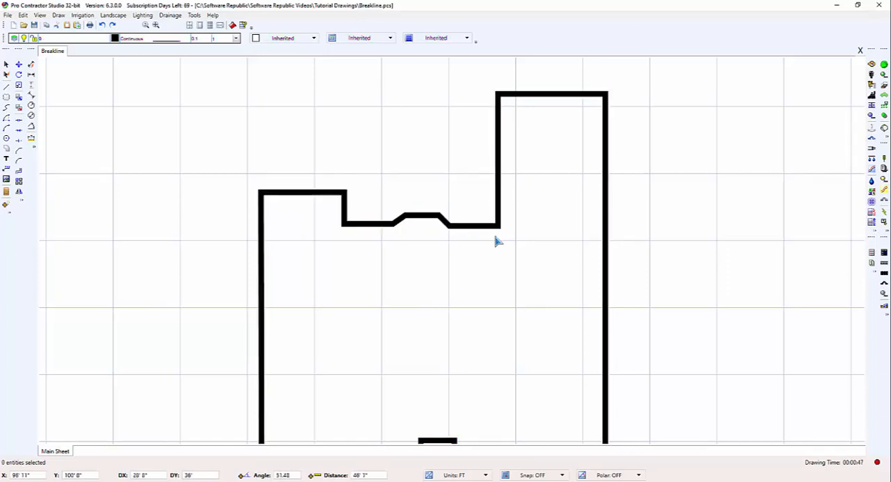
mouse_move(409, 262)
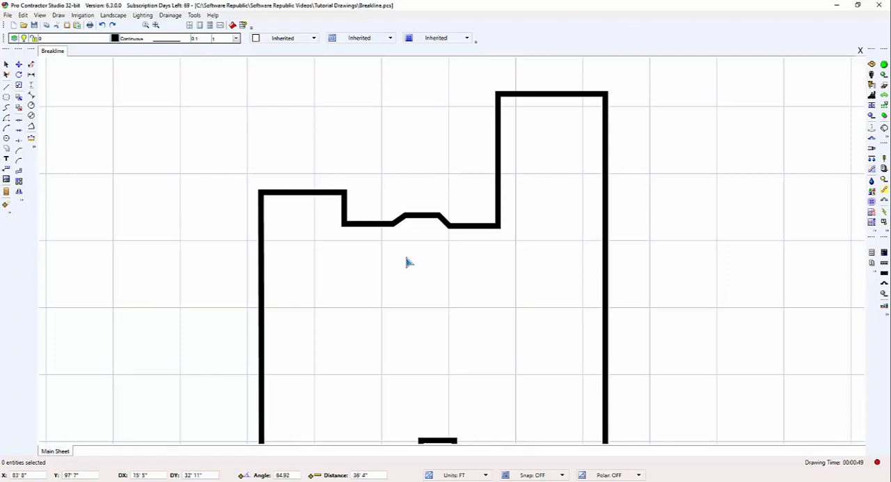
mouse_move(397, 254)
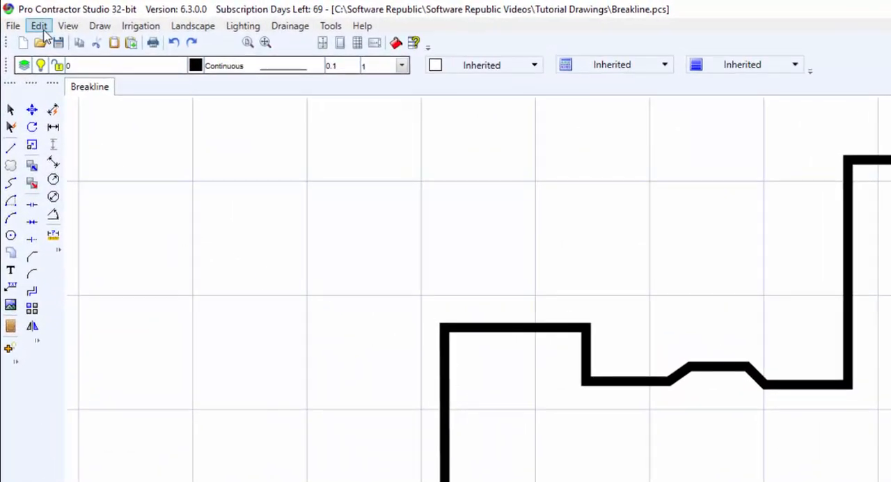
Open the Edit menu to start the Break Line command on the house outline.
click(39, 25)
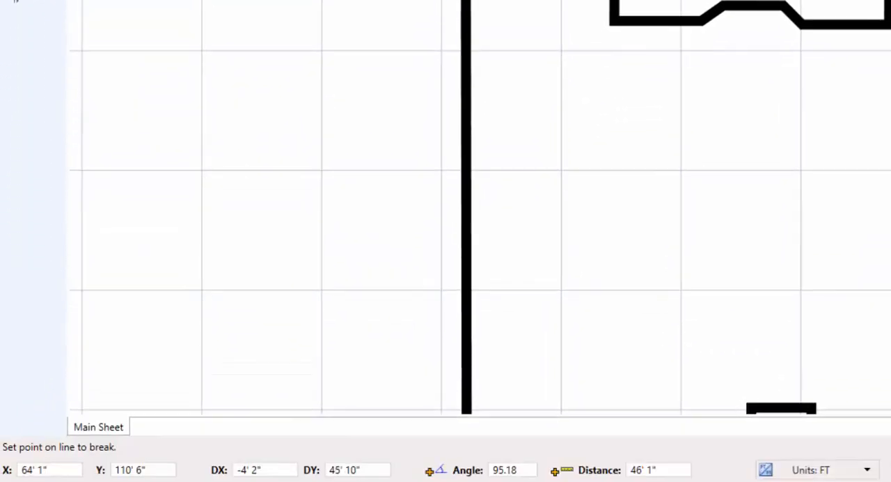
mouse_move(102, 404)
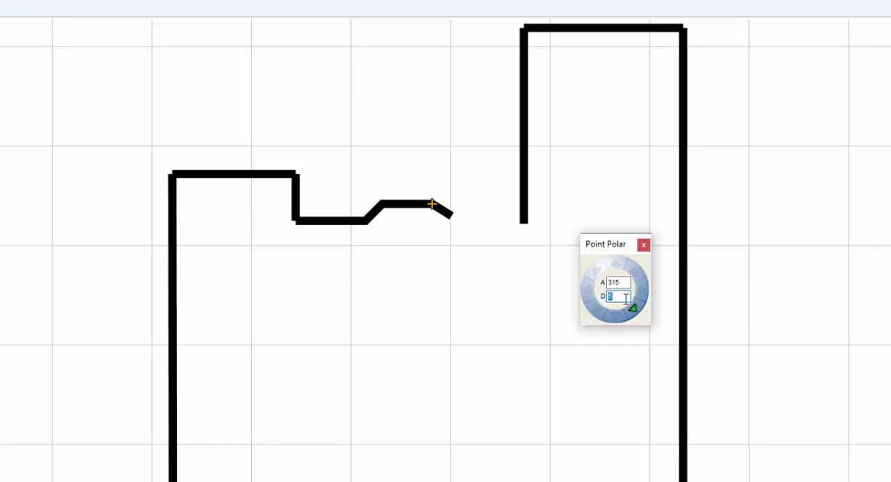
Enter a distance of 2 feet for the bay window's angled edge.
text(2)
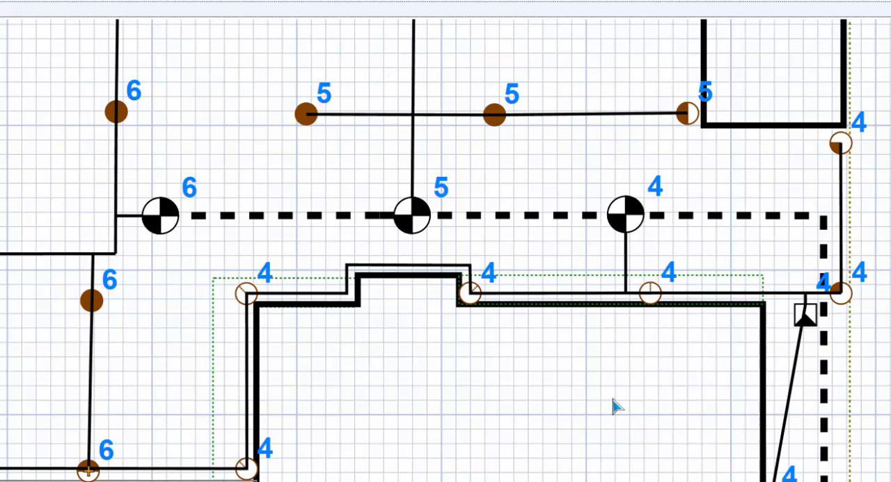
mouse_move(669, 232)
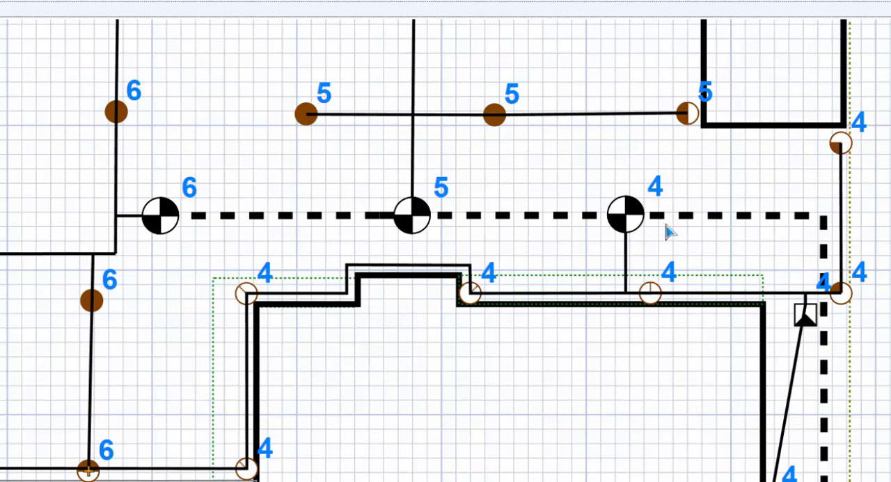
mouse_move(655, 306)
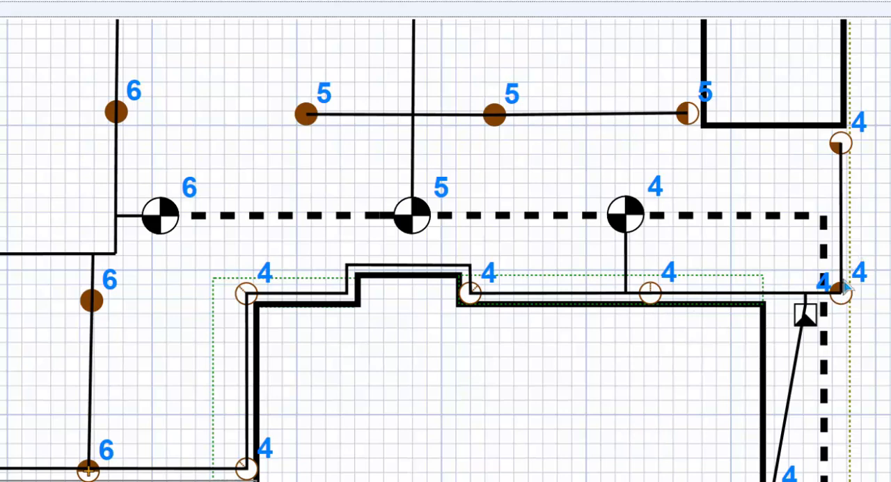
mouse_move(741, 332)
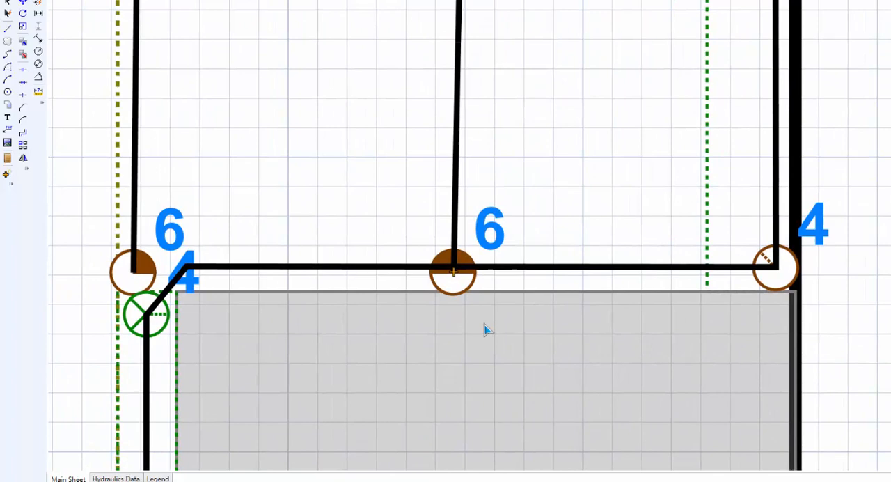
mouse_move(504, 245)
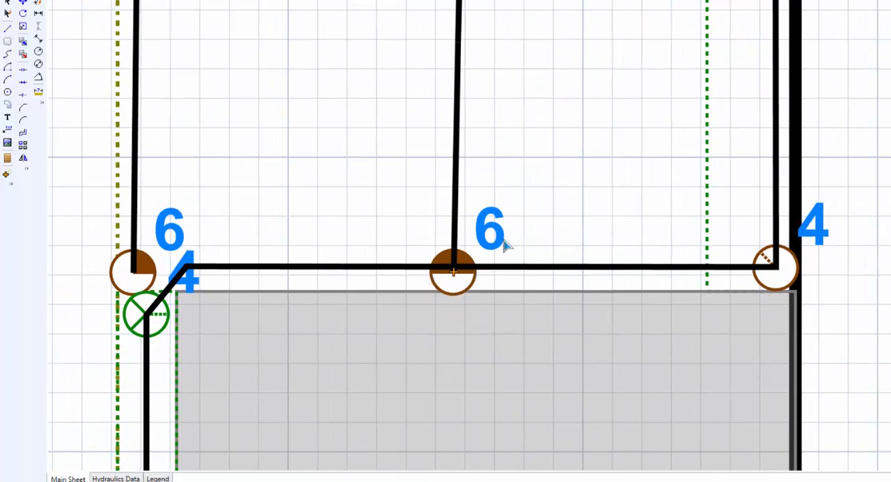
mouse_move(528, 303)
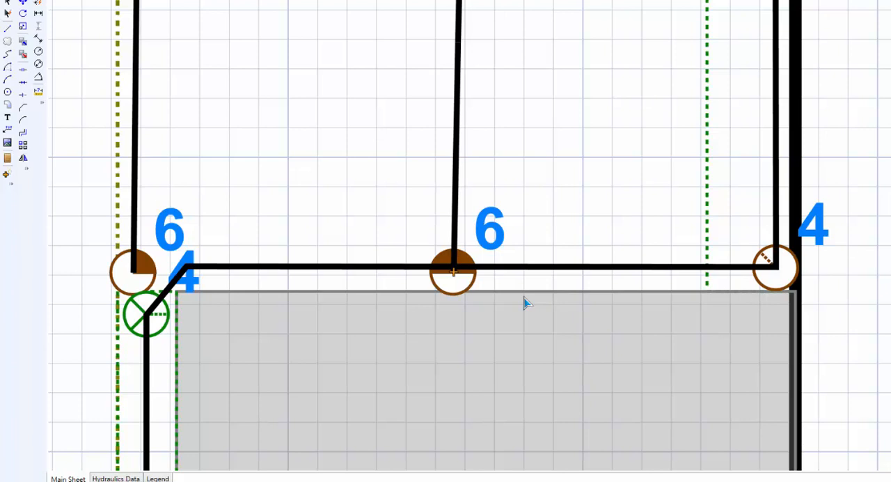
mouse_move(535, 293)
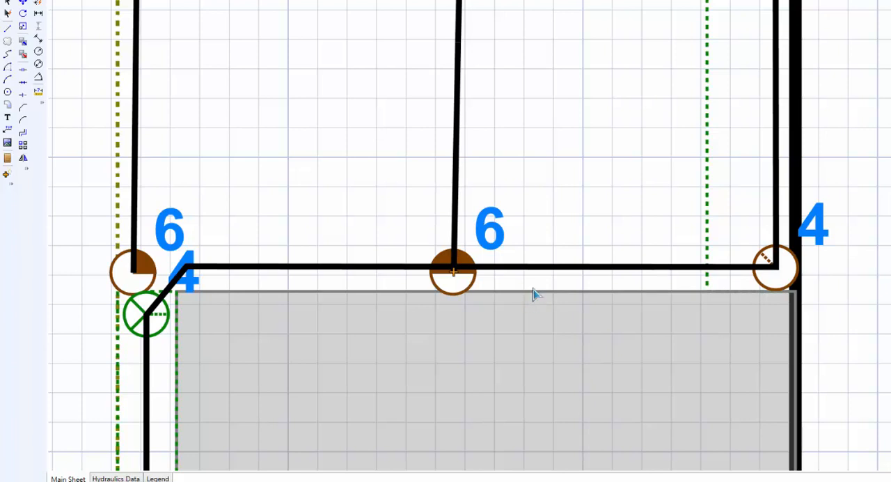
mouse_move(554, 283)
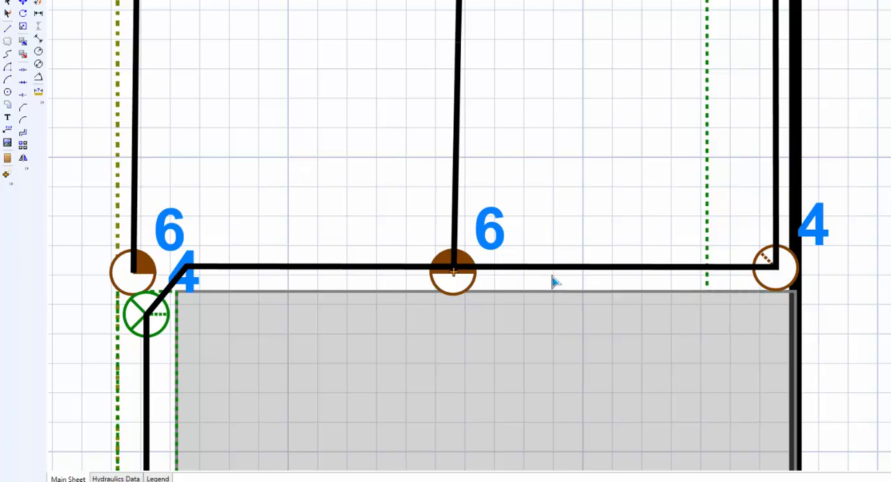
mouse_move(100, 199)
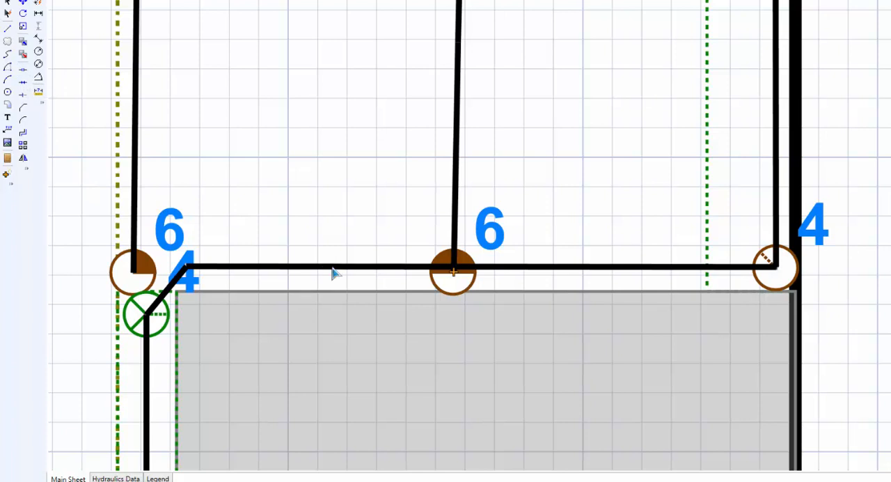
Raise both ends of the zone 4 pipe above zone 6 and extend the angled pipe to meet it.
click(333, 270)
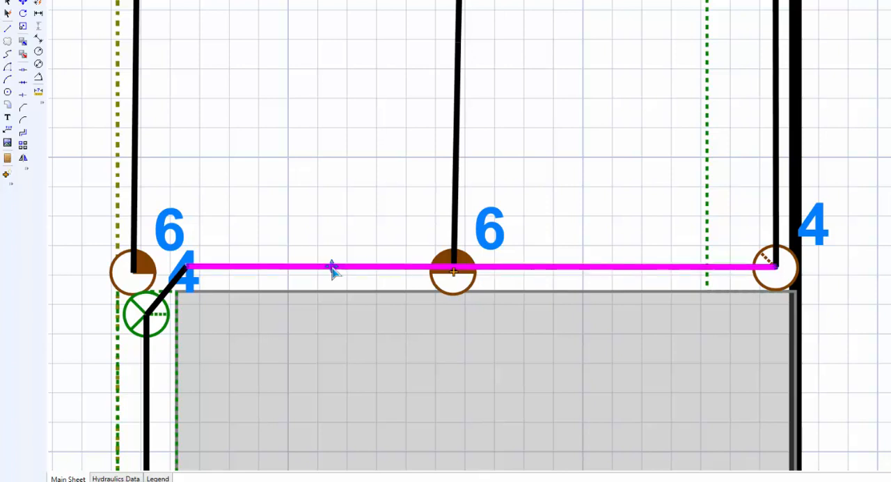
mouse_move(776, 275)
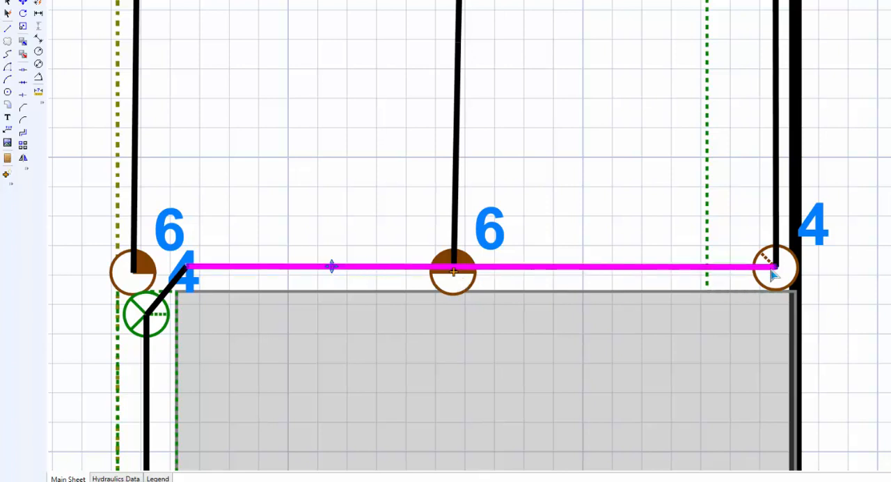
drag(771, 267, 773, 195)
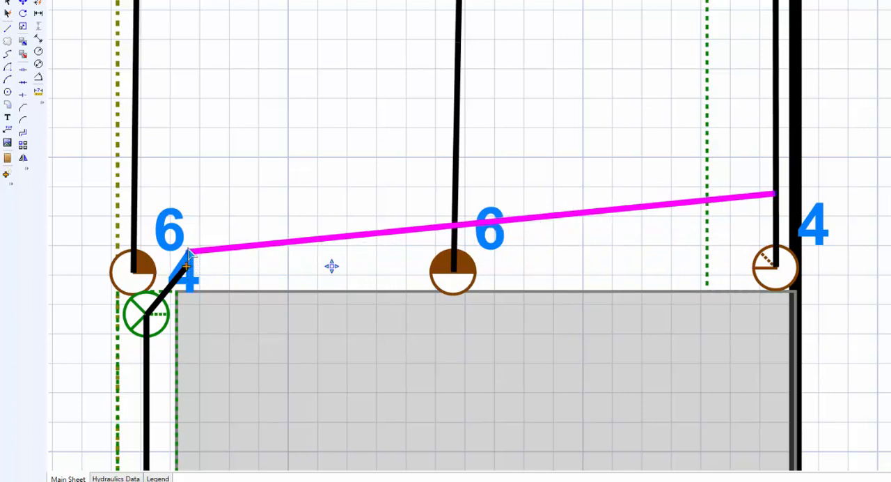
drag(188, 252, 184, 193)
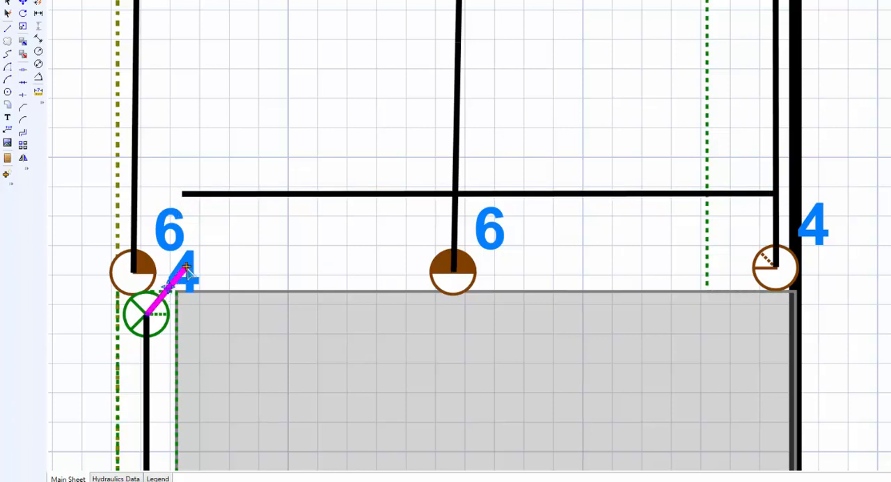
drag(188, 268, 185, 197)
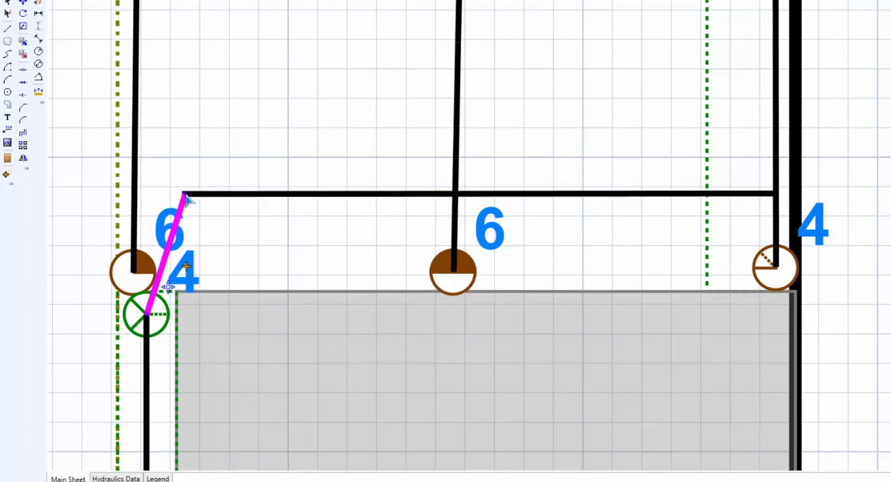